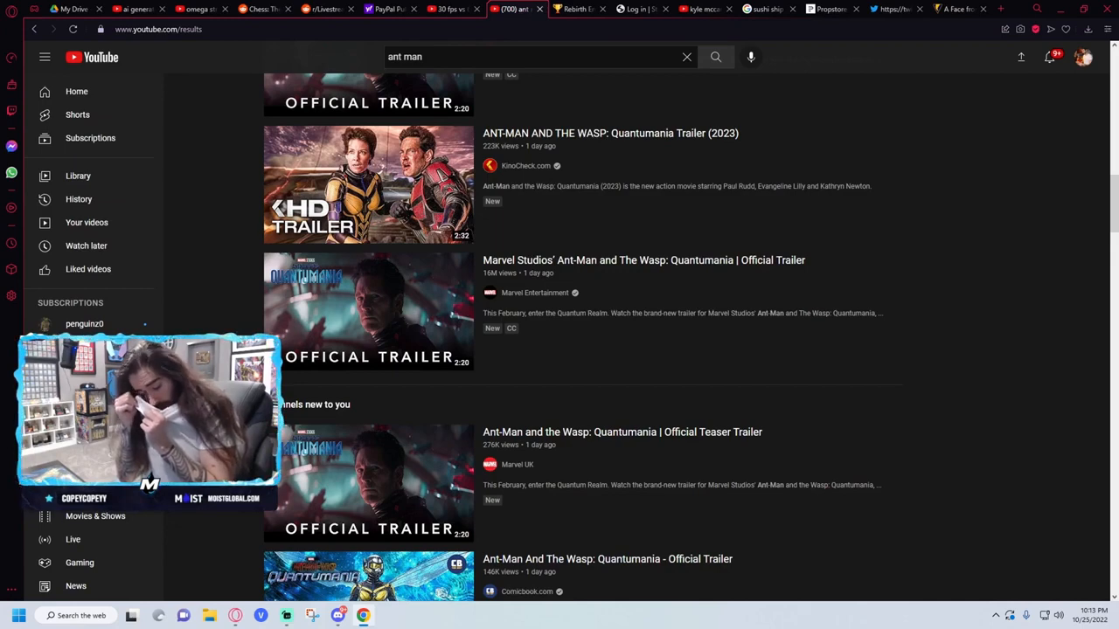
Check the Reddit post about Kanye, then return to the Ant-Man search results tab.
left_click(577, 9)
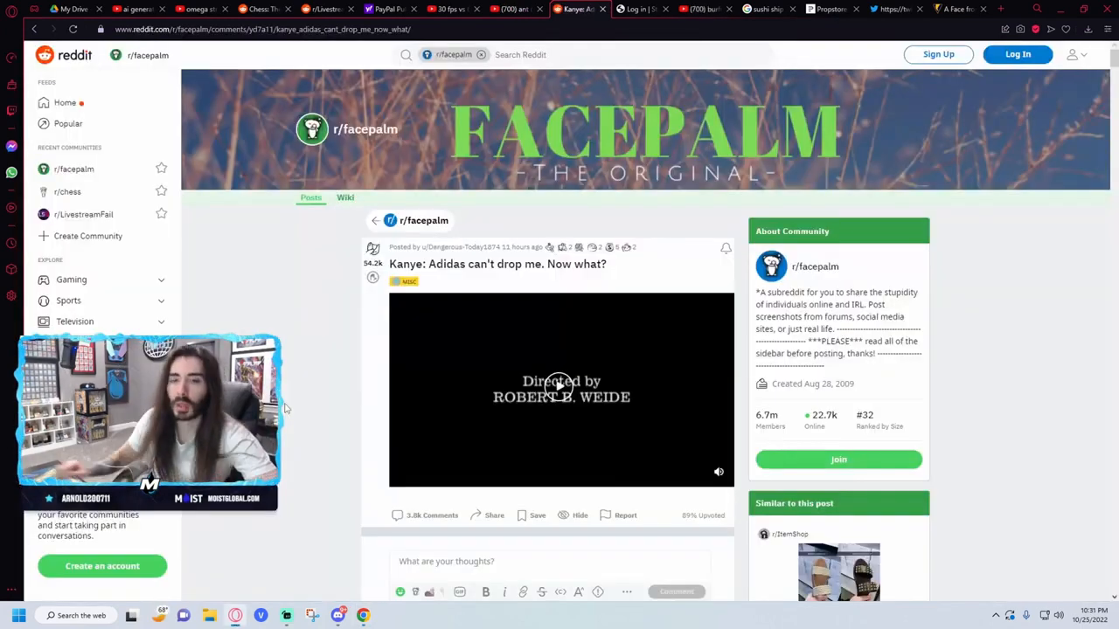
left_click(507, 9)
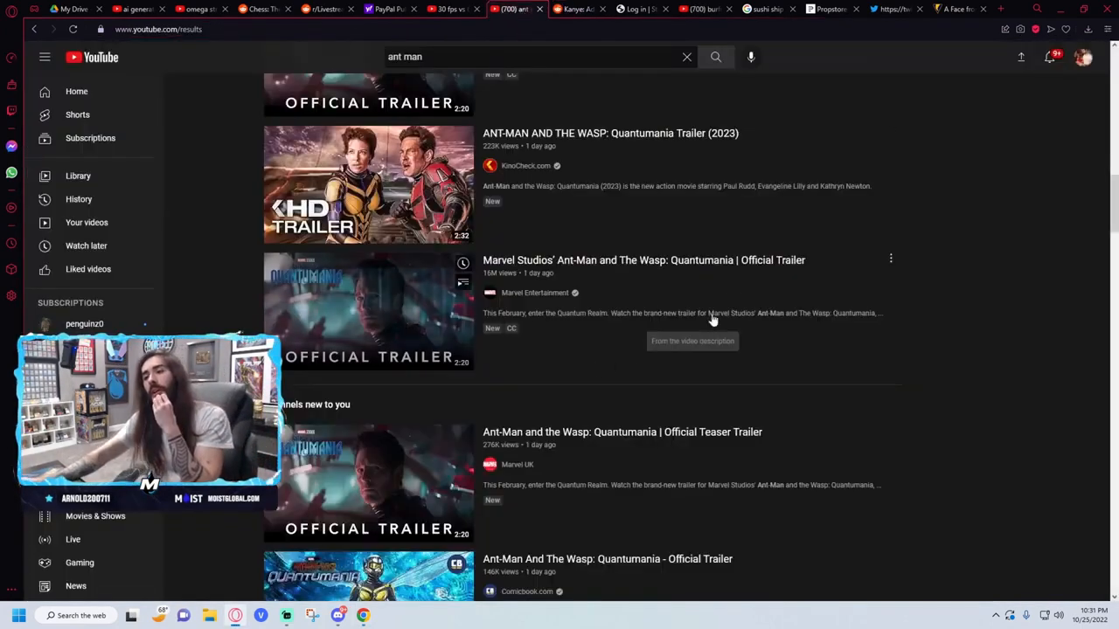
mouse_move(967, 298)
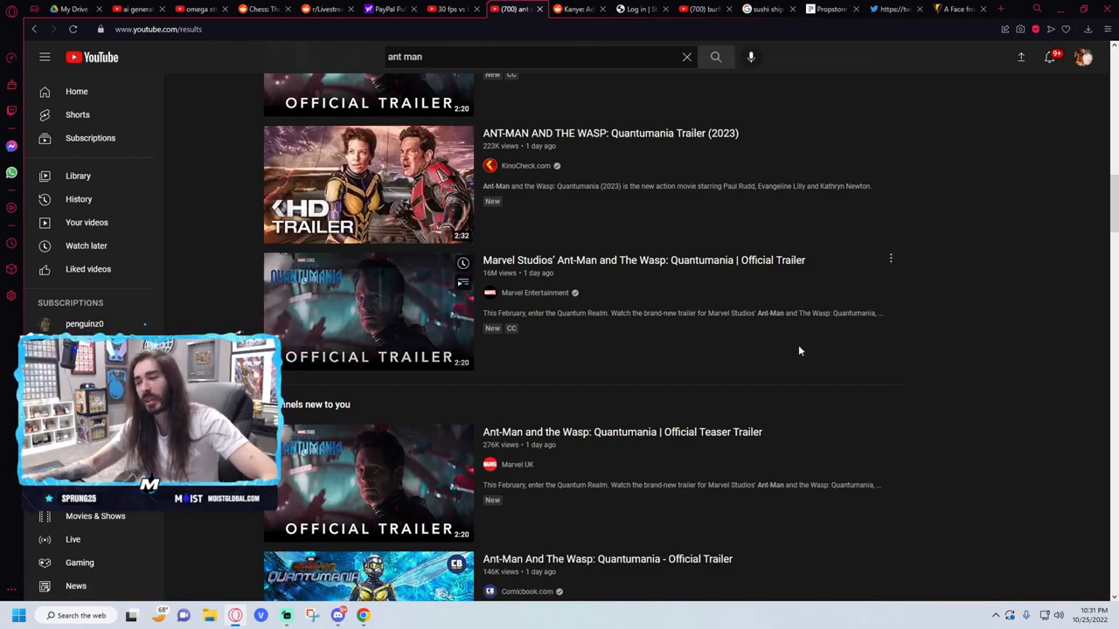
mouse_move(839, 389)
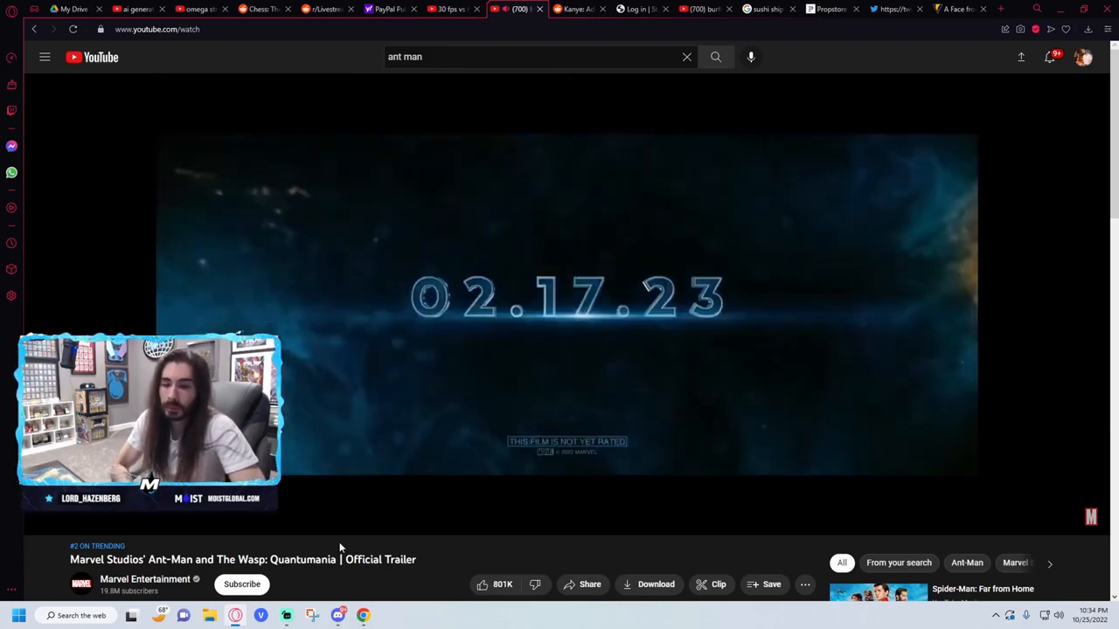
mouse_move(380, 412)
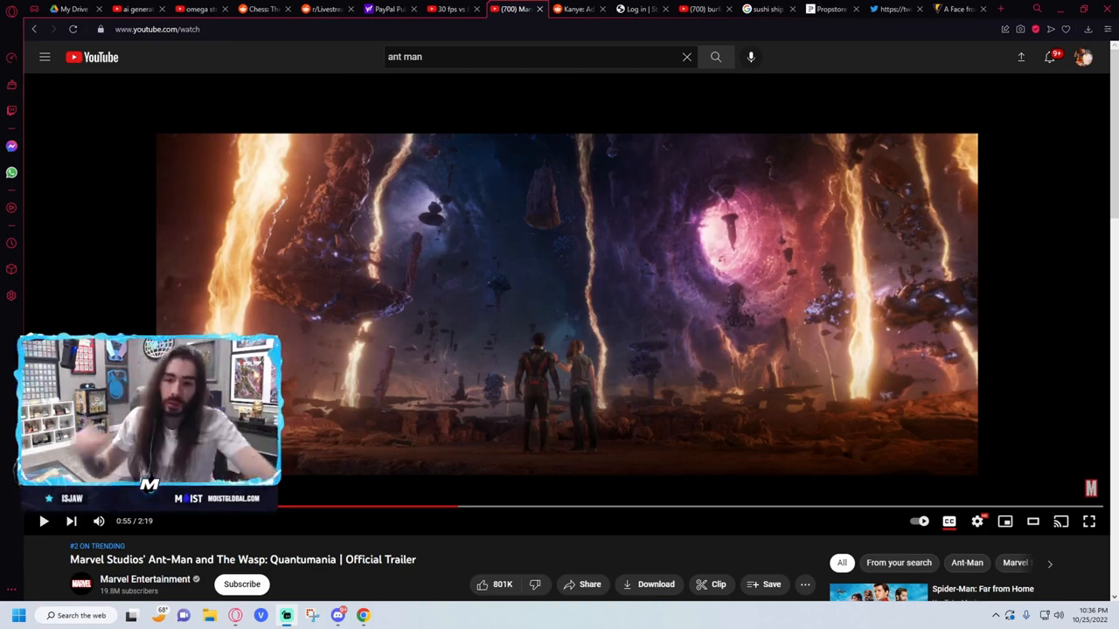
Replace the Ant-Man search with the suggested query 'guardians of the galaxy christmas special'.
left_click(533, 56)
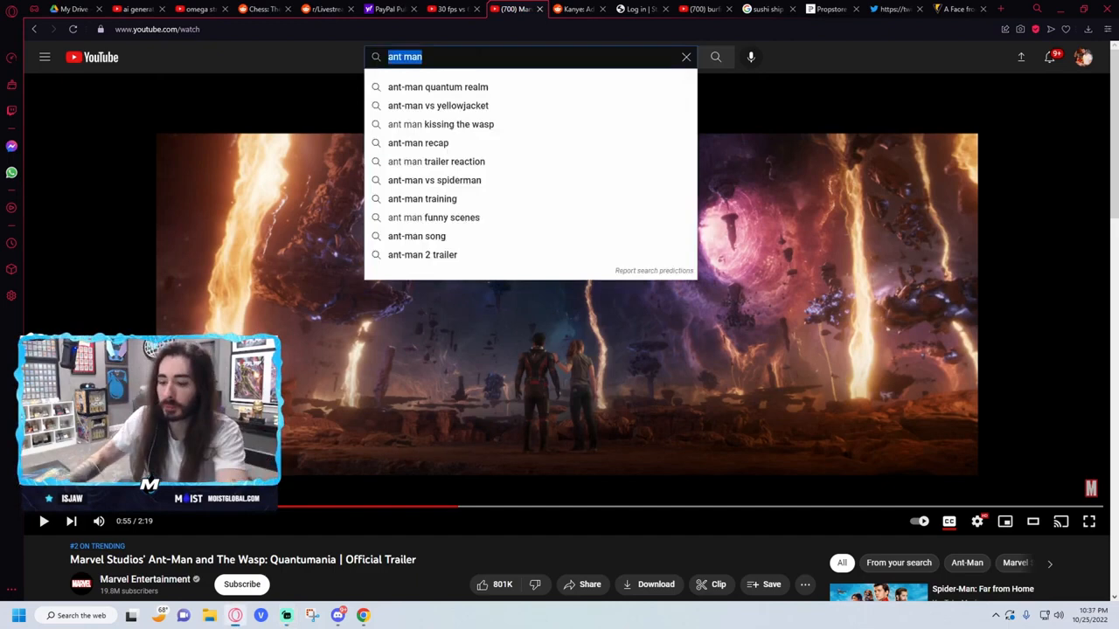
type("guardians of the gala")
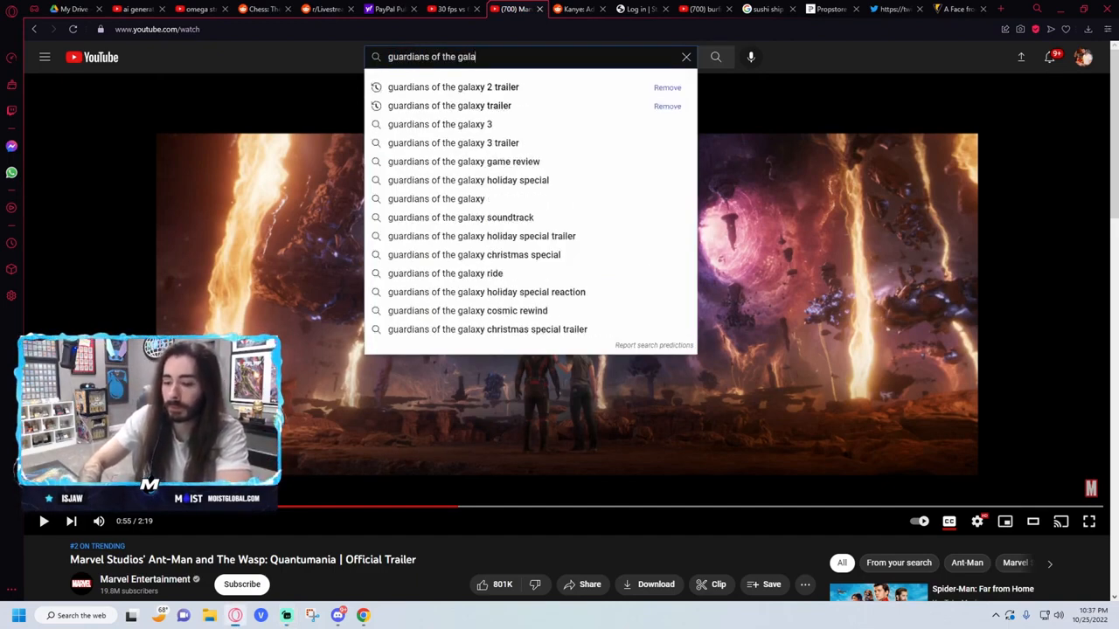
left_click(473, 255)
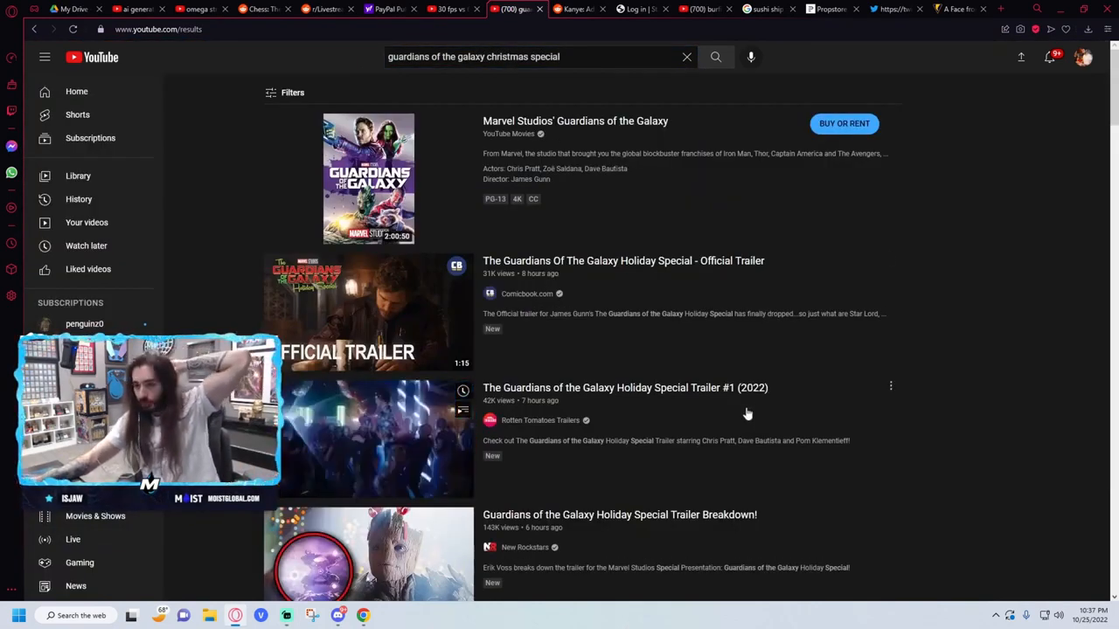
scroll("down", 3)
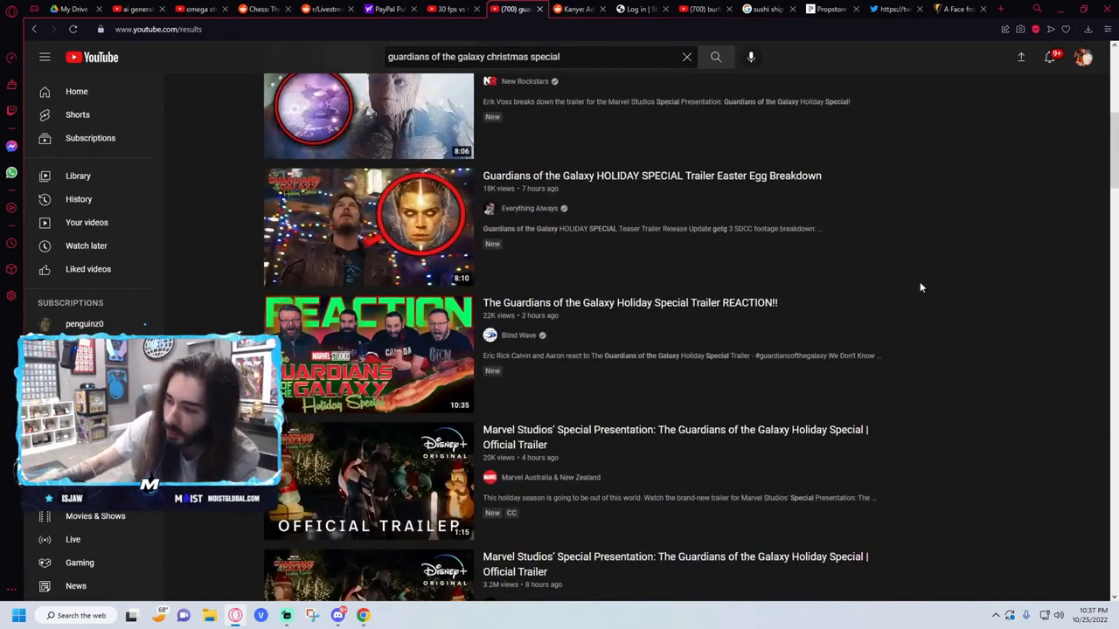
scroll("down", 3)
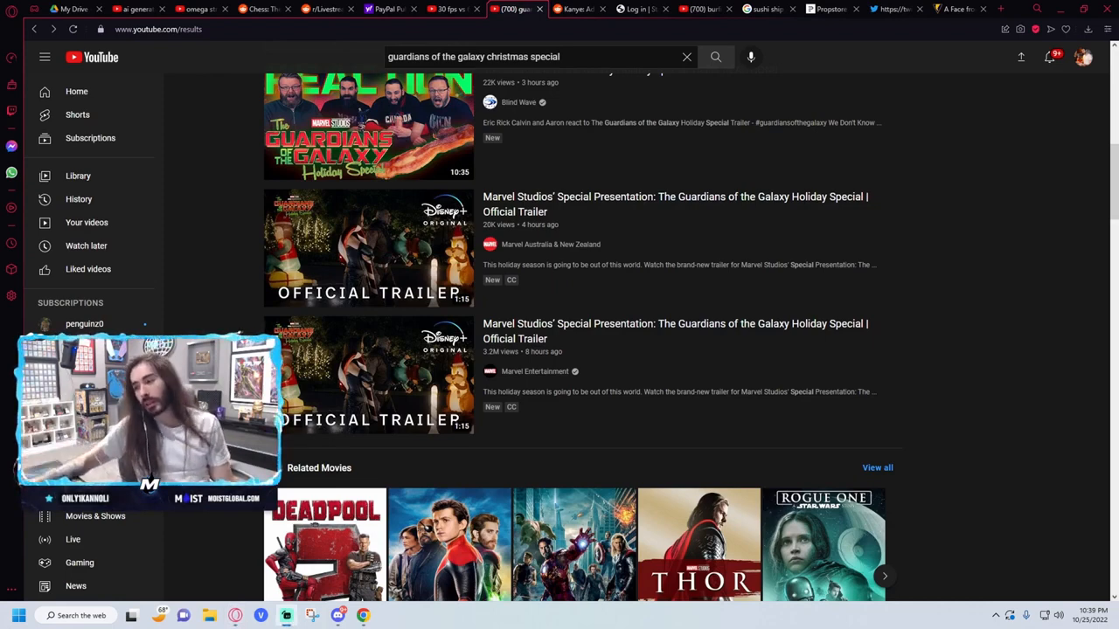
scroll("down", 3)
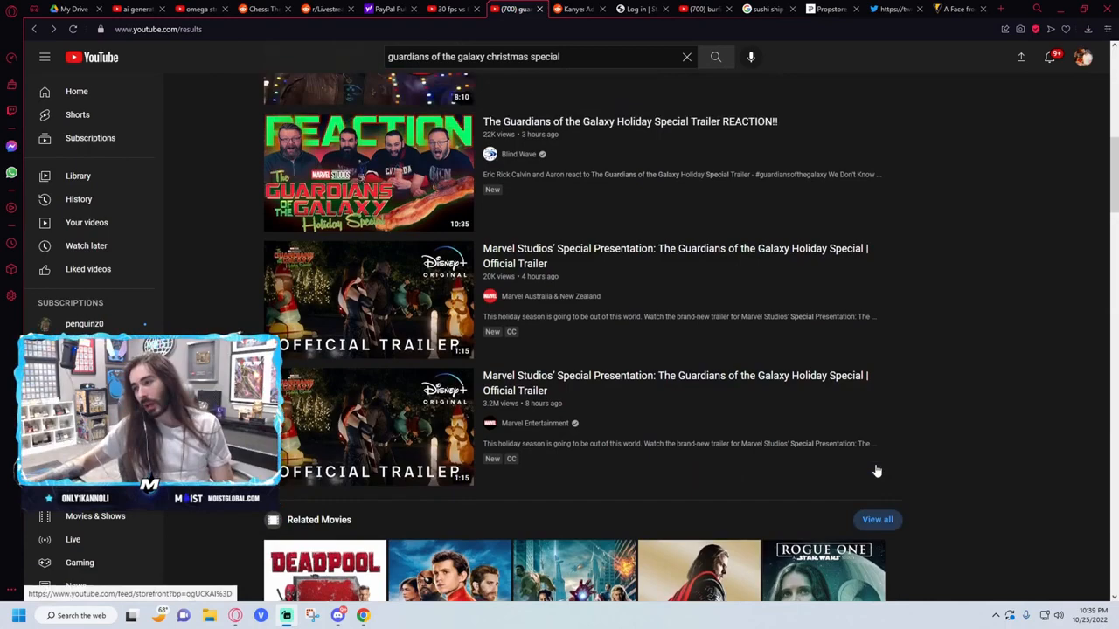